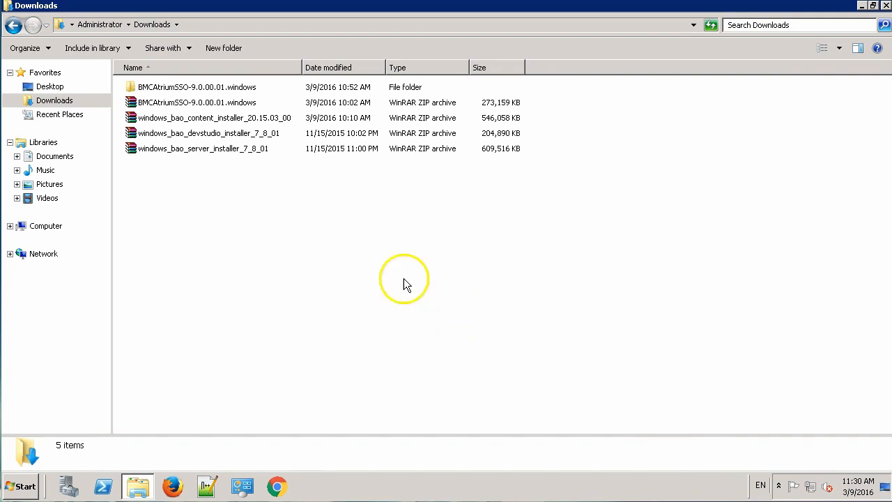
# Extract windows_bao_server_installer_7_8_01.zip with the right-click 'Extract files...' option
pyautogui.click(202, 147)
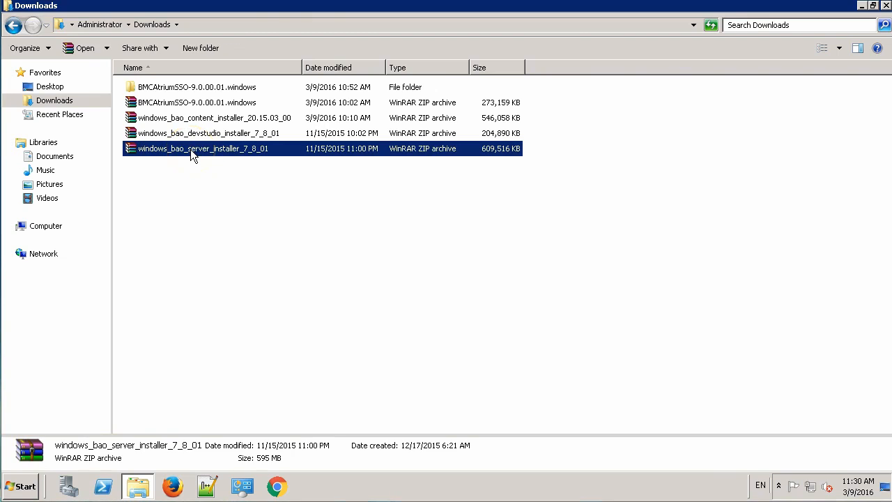
pyautogui.rightClick(202, 147)
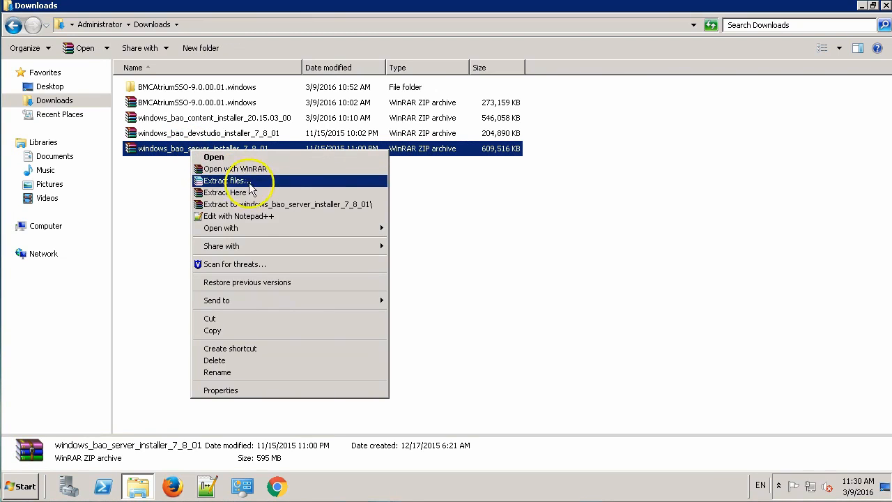
pyautogui.click(225, 181)
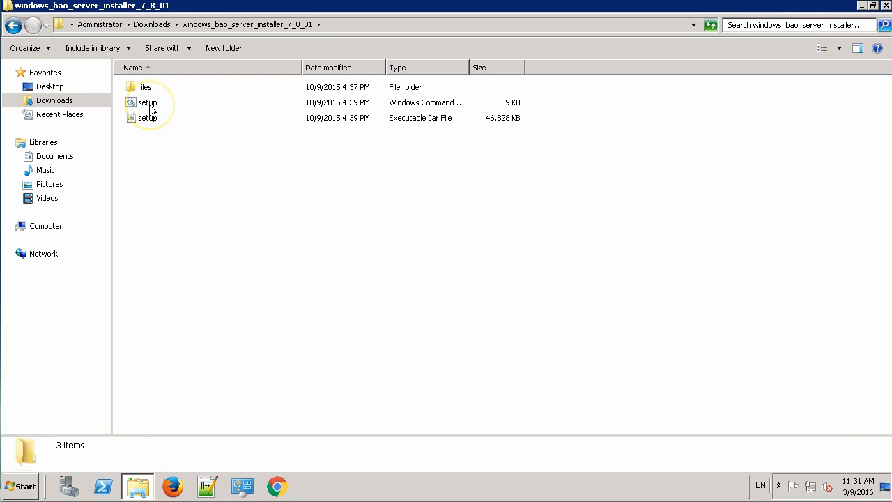
# Run setup.cmd, allow it past the security warning, and start the installer in US English
pyautogui.doubleClick(147, 102)
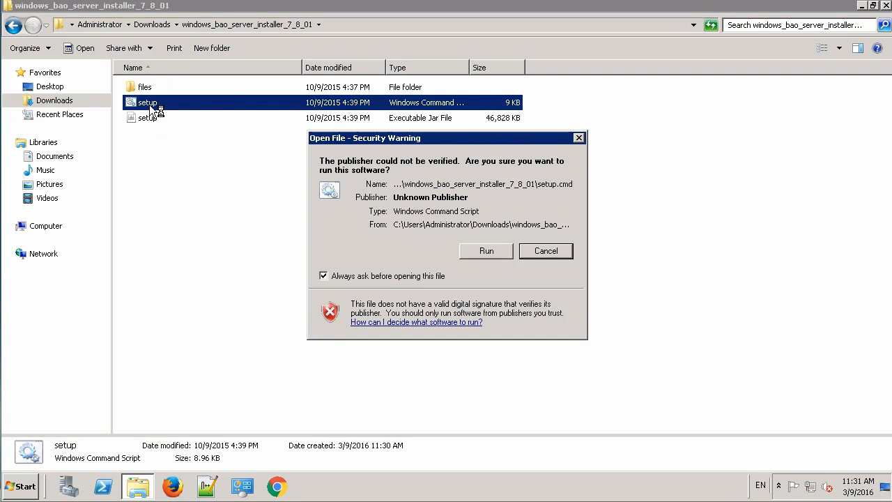
pyautogui.click(486, 251)
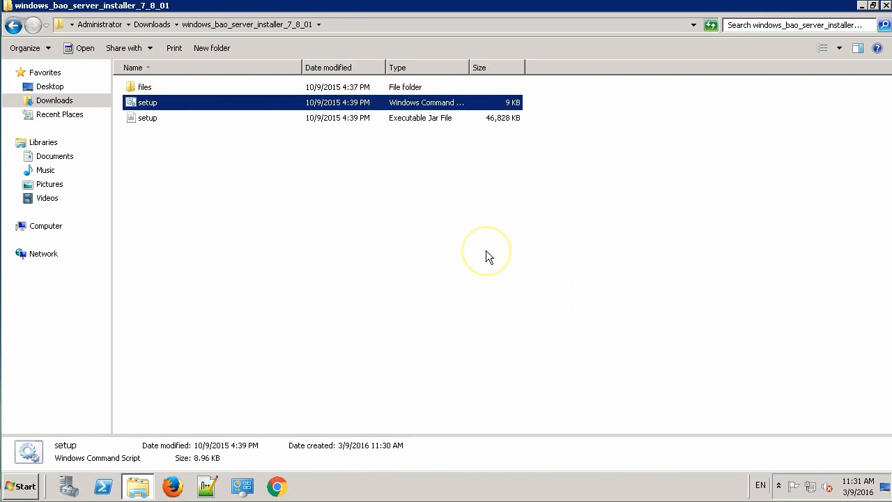
pyautogui.doubleClick(147, 102)
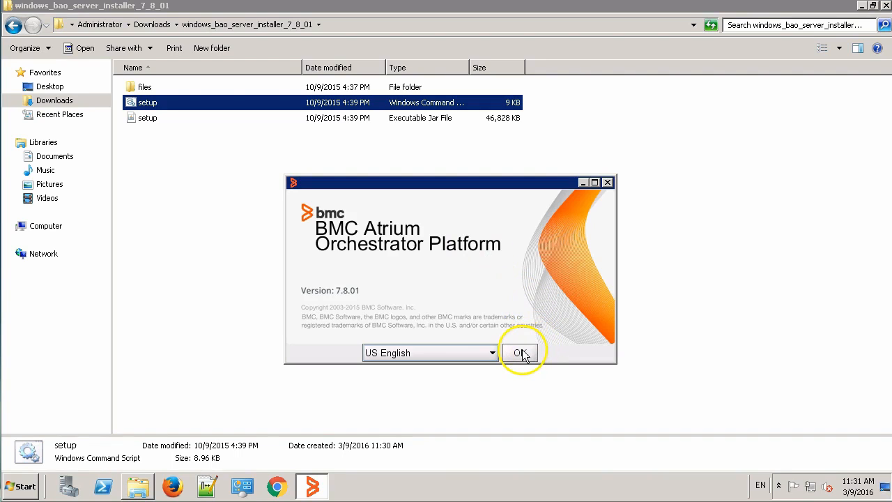
pyautogui.click(521, 353)
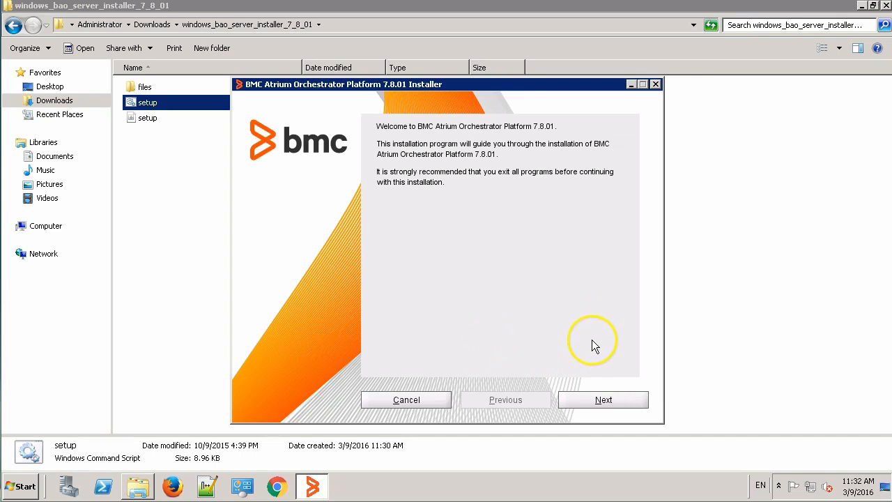
# Get past the welcome page and agree to the license terms
pyautogui.click(603, 399)
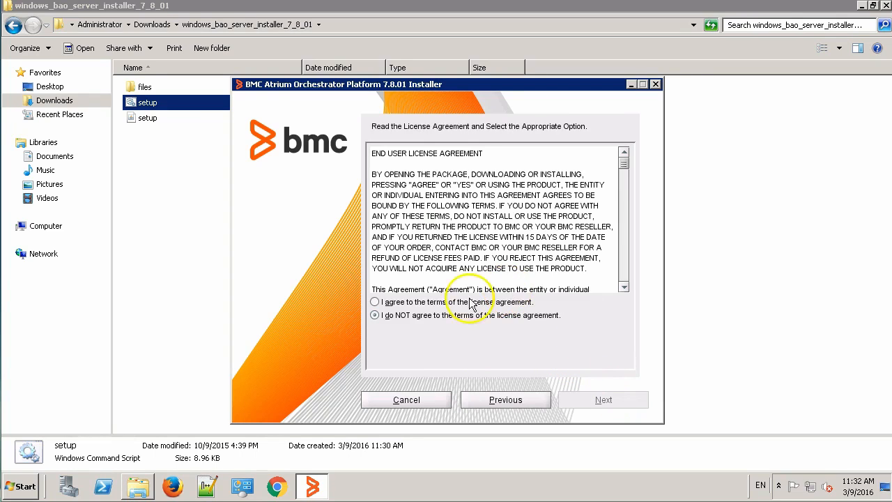
pyautogui.click(375, 302)
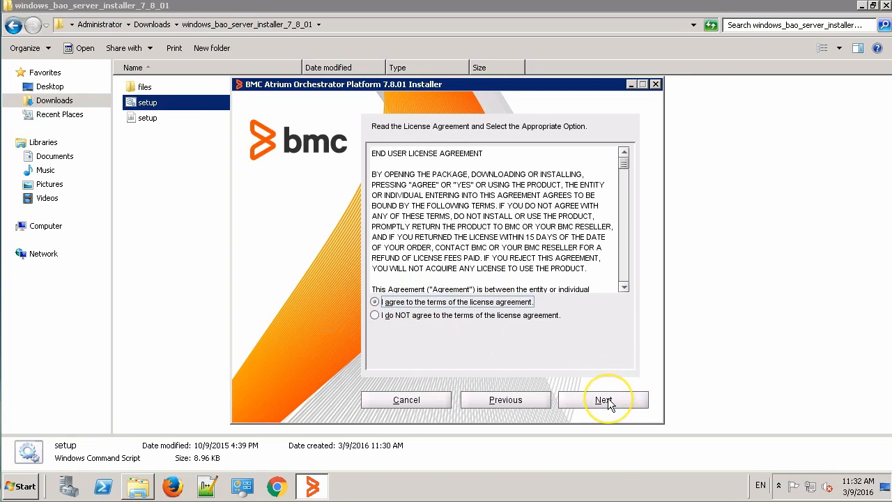
pyautogui.click(603, 399)
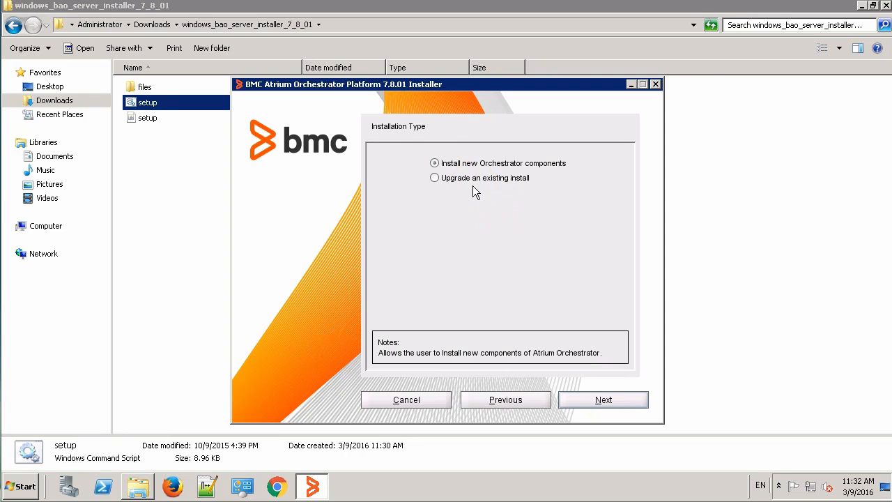
# Choose 'Install new Orchestrator components' and check the Repository component
pyautogui.click(434, 162)
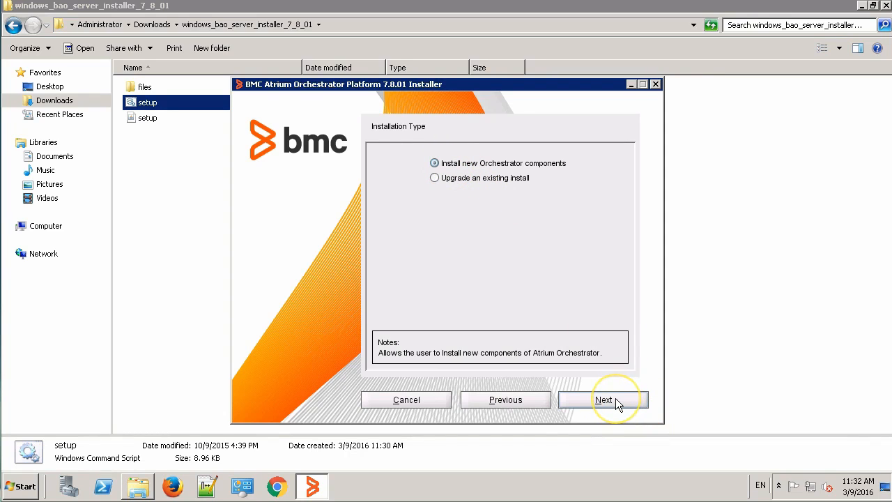
pyautogui.click(603, 399)
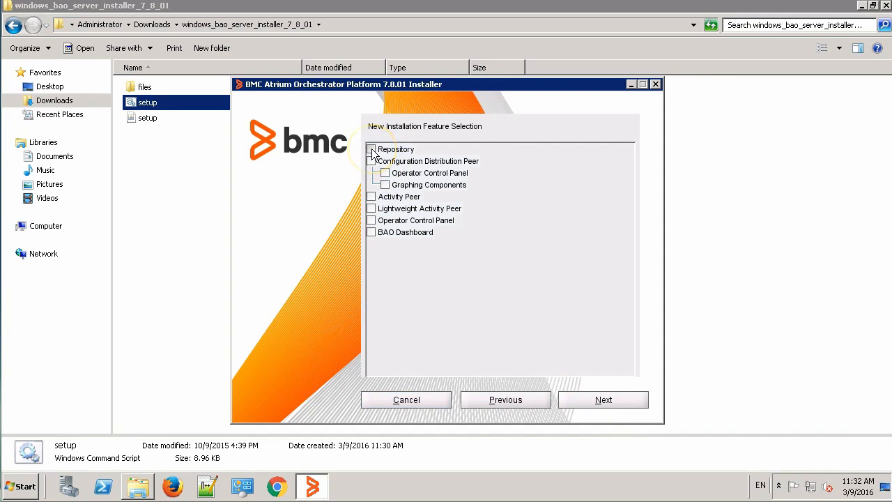
pyautogui.click(372, 148)
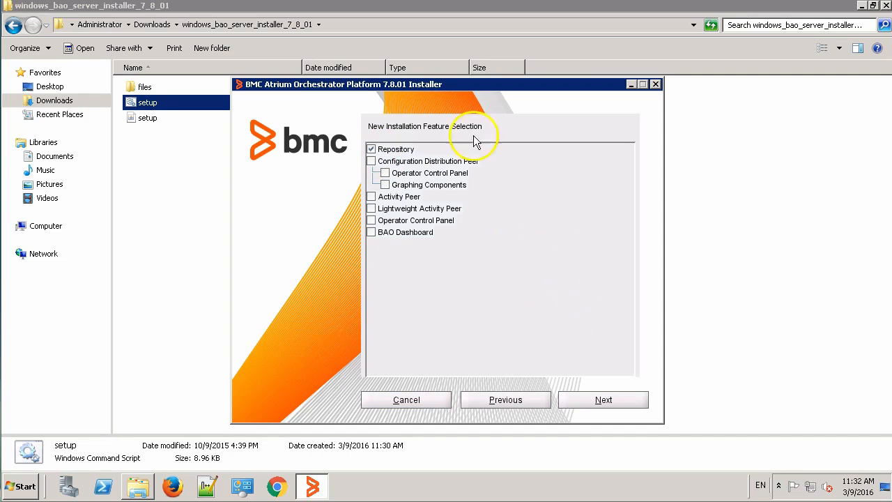
pyautogui.moveTo(491, 307)
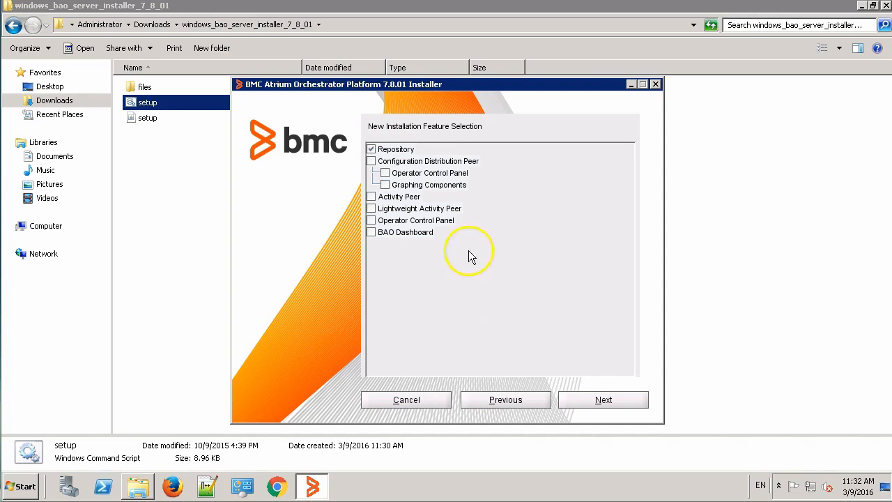
pyautogui.moveTo(508, 283)
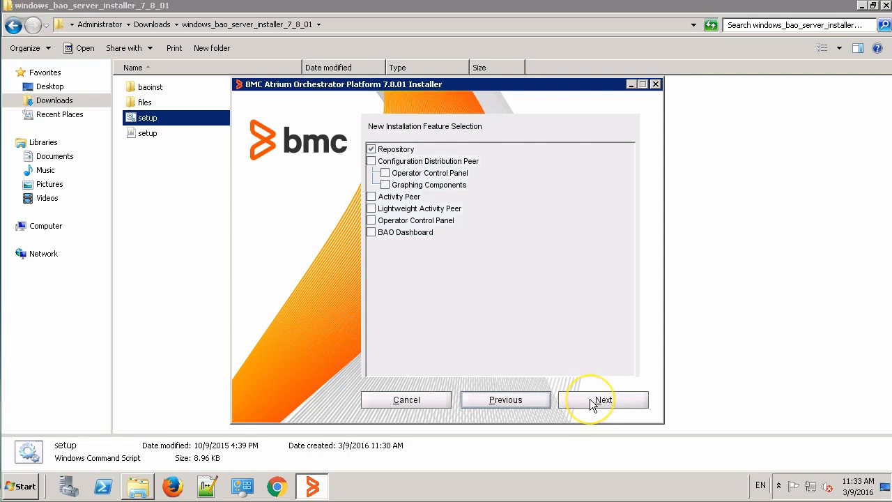
# Keep the default Repository directory and set the ports to 9080 and 9050
pyautogui.click(603, 399)
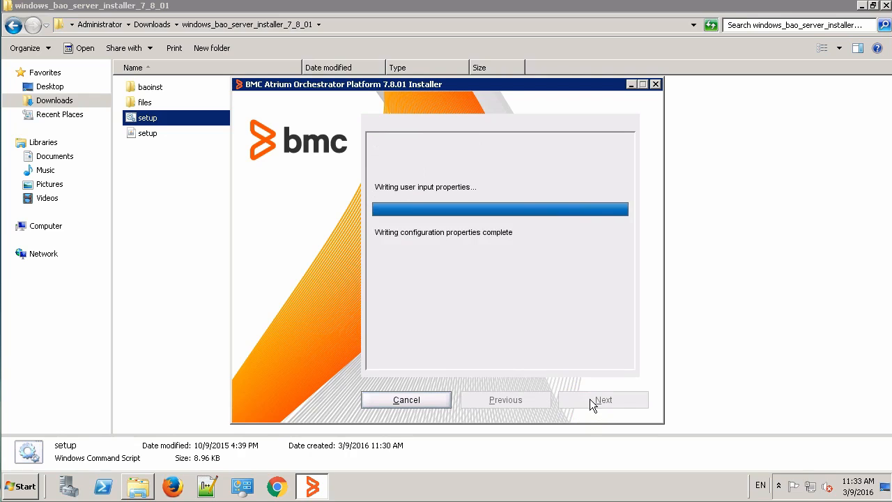
pyautogui.click(603, 399)
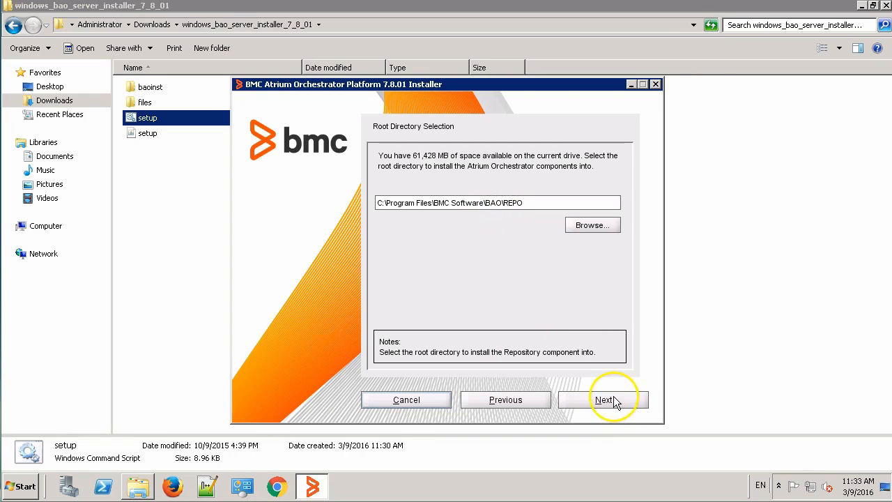
pyautogui.click(604, 399)
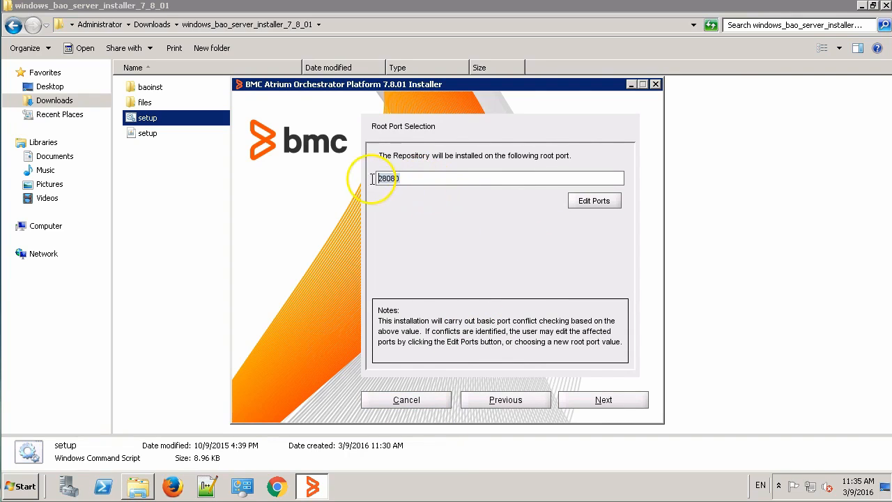
pyautogui.write('90')
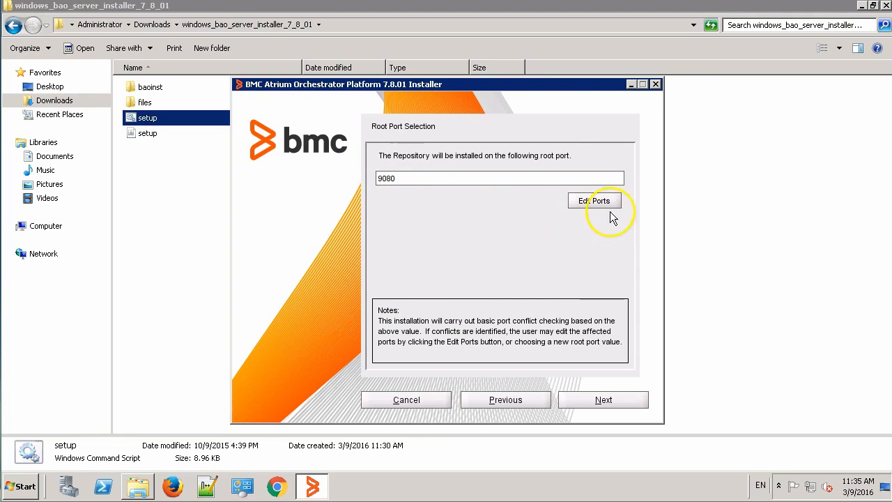
pyautogui.click(594, 200)
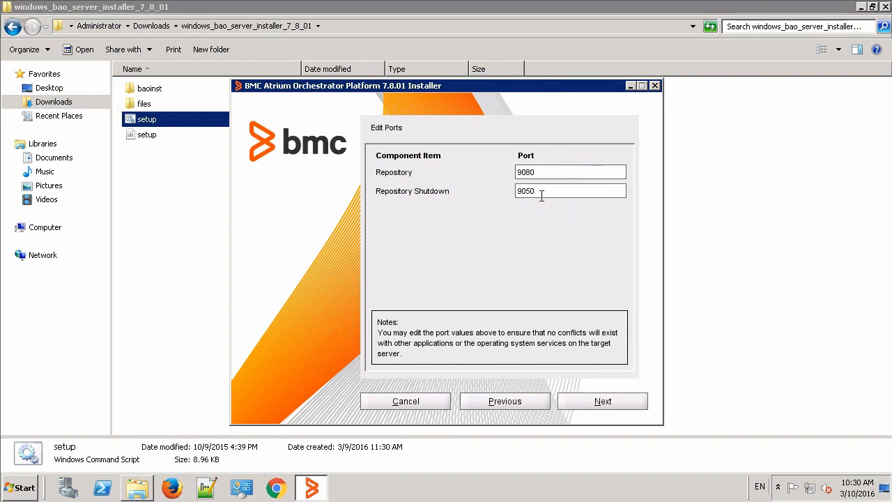
pyautogui.click(602, 400)
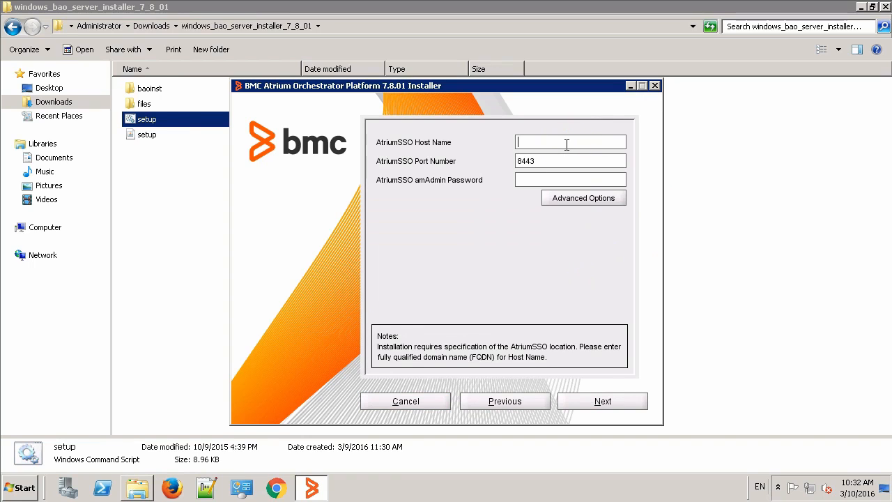
# Enter AtriumSSO host clm-pun-013648.bmc.com and admin password, keeping default advanced repository options
pyautogui.write('clm-pun-013648.bmc.com')
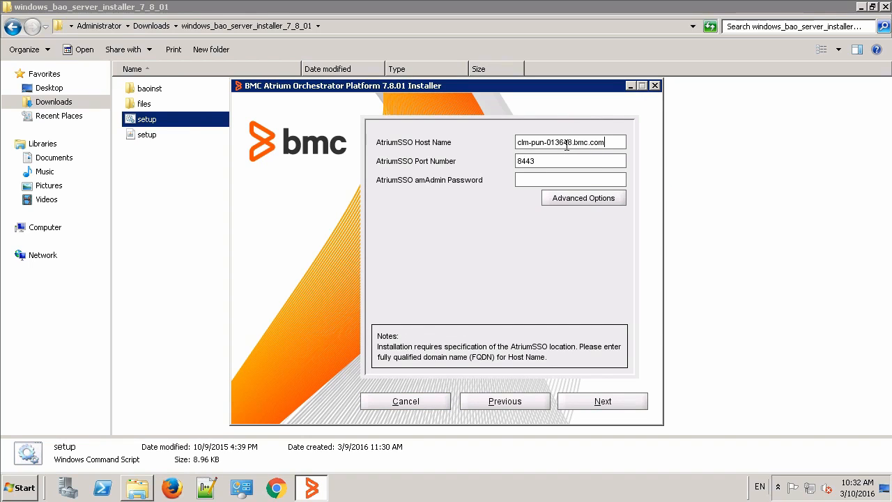
pyautogui.click(570, 179)
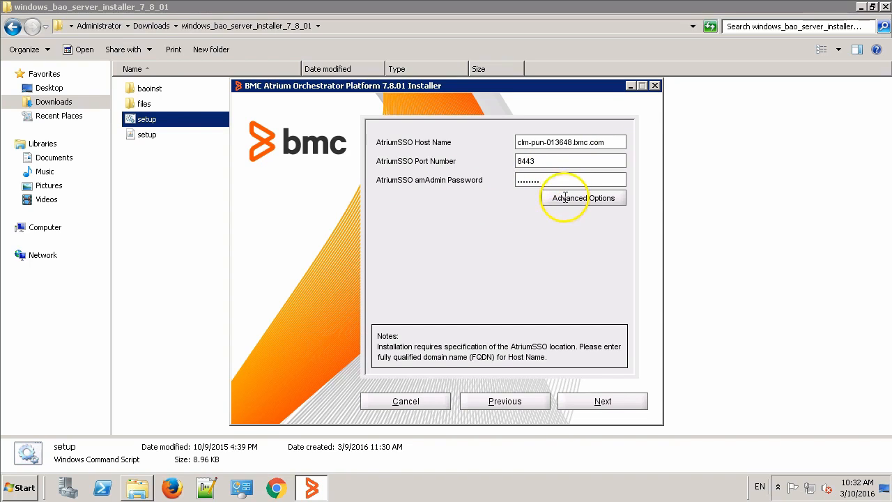
pyautogui.click(584, 197)
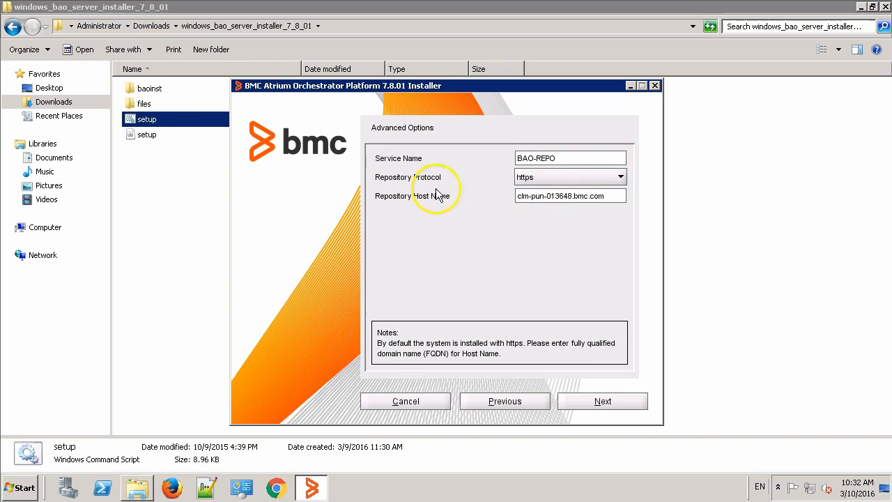
pyautogui.moveTo(619, 176)
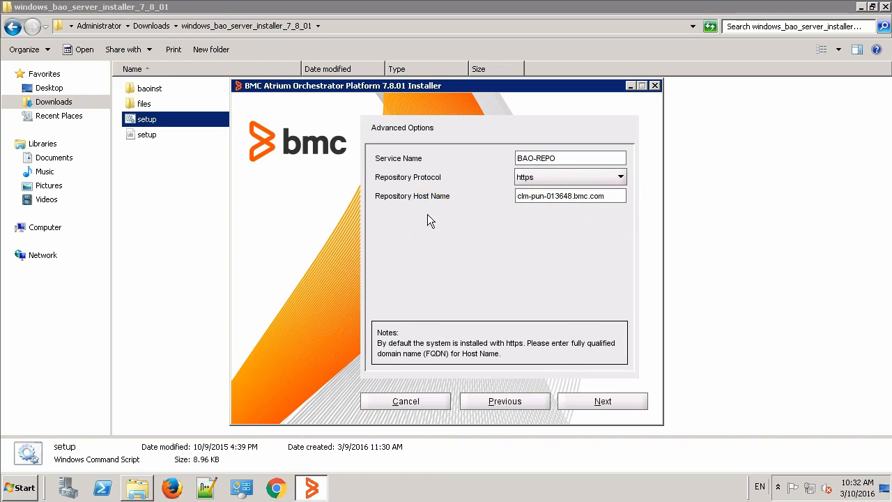
pyautogui.click(602, 401)
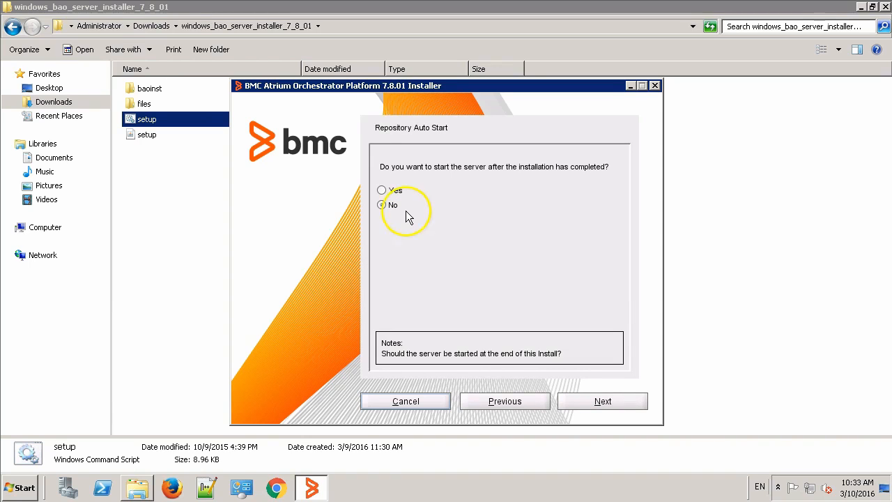
# Set Repository auto-start to Yes and run the installation through to completion
pyautogui.click(382, 190)
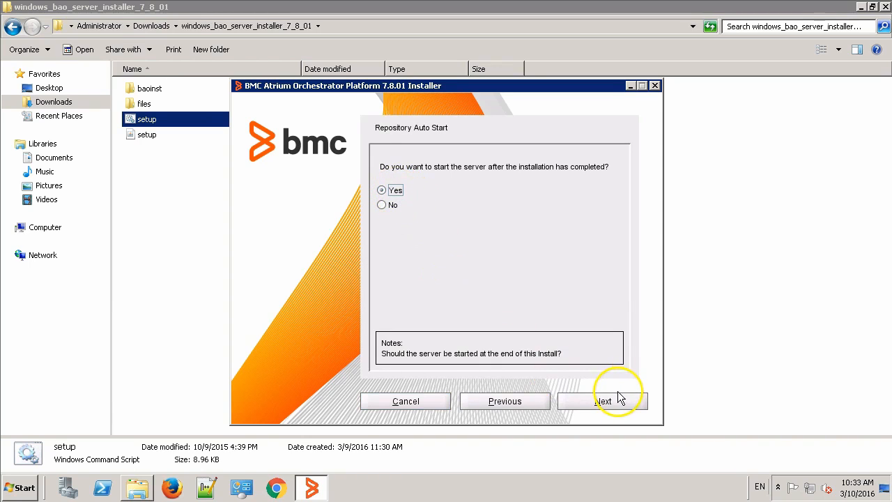
pyautogui.click(602, 401)
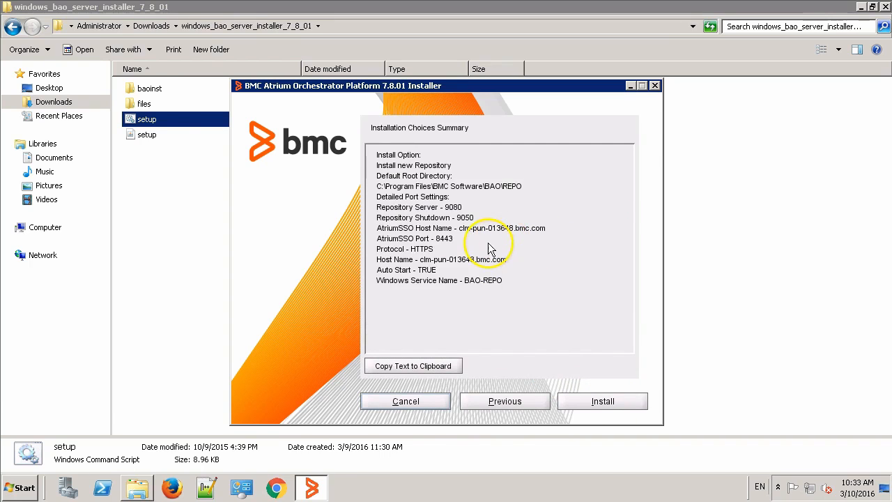
pyautogui.moveTo(481, 286)
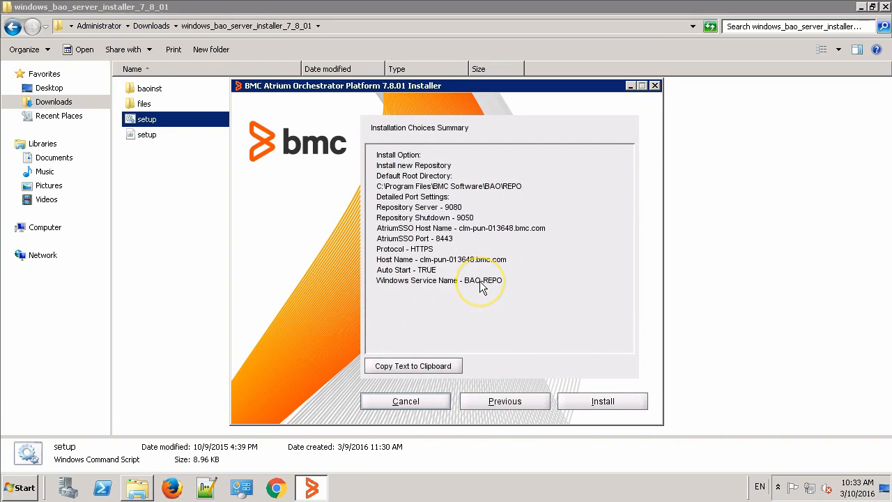
pyautogui.click(602, 401)
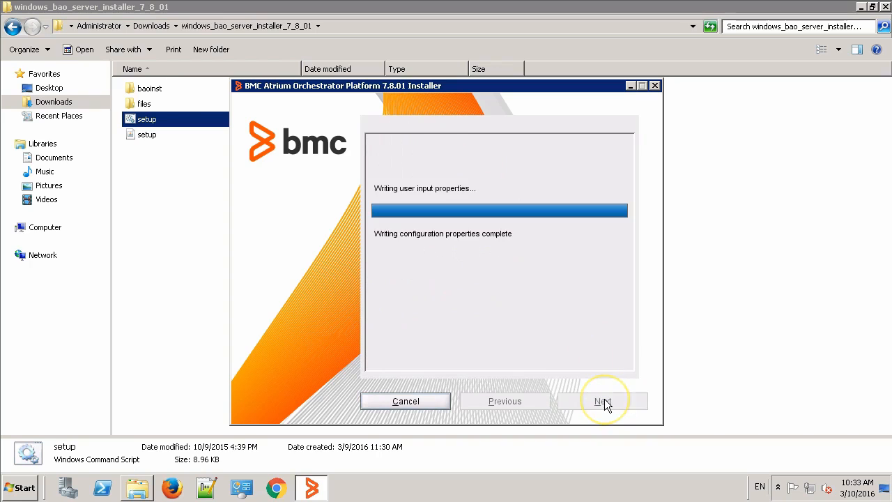
pyautogui.click(602, 400)
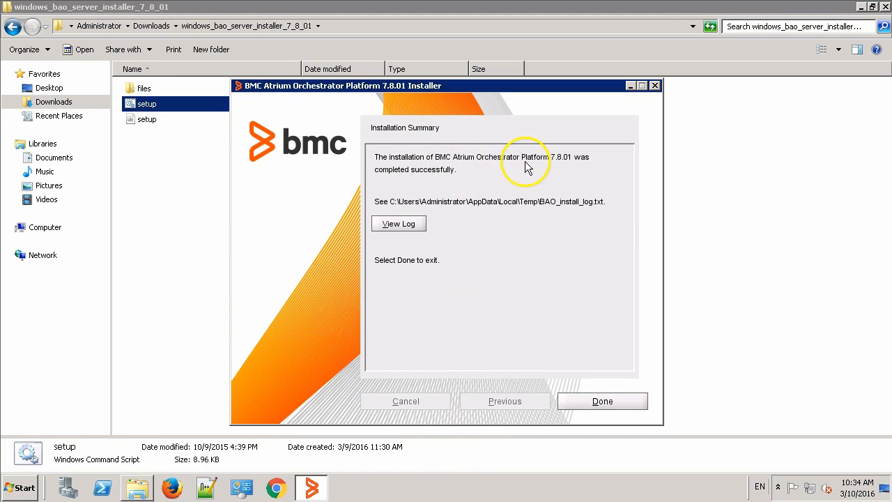
pyautogui.moveTo(471, 171)
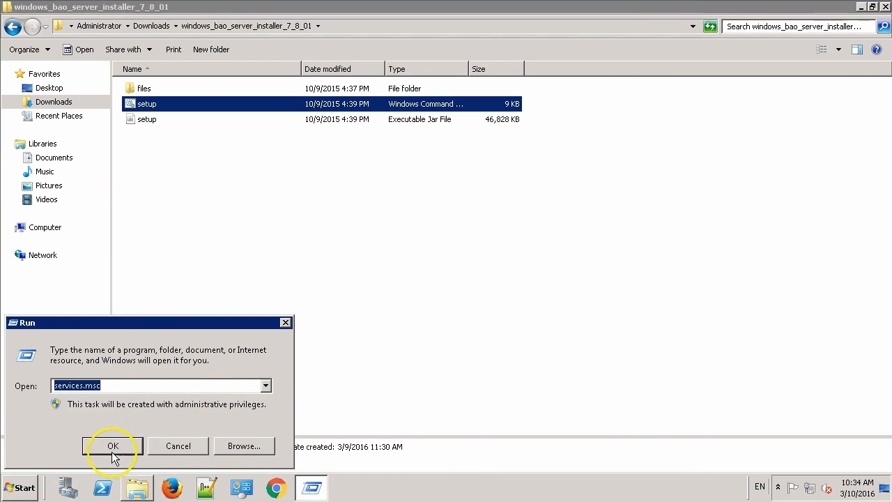
# Check that BMC Atrium Orchestrator Repository is Started and Automatic in Services, then close it
pyautogui.click(112, 445)
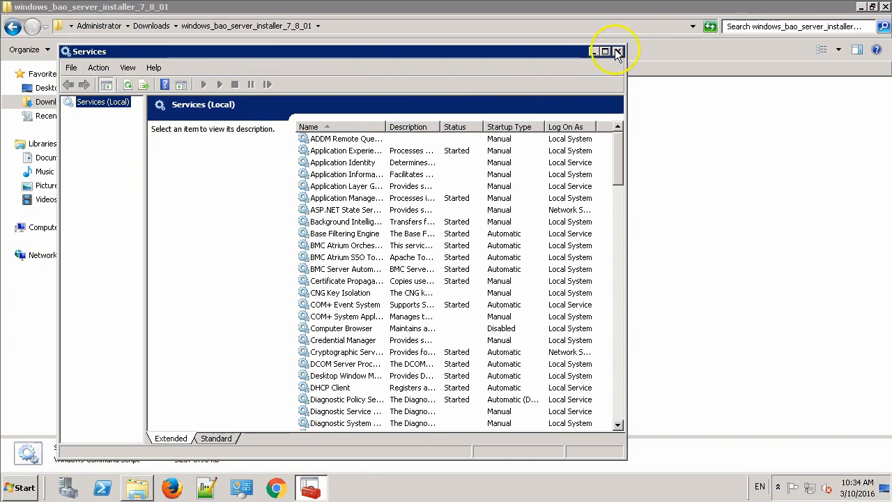
pyautogui.click(599, 51)
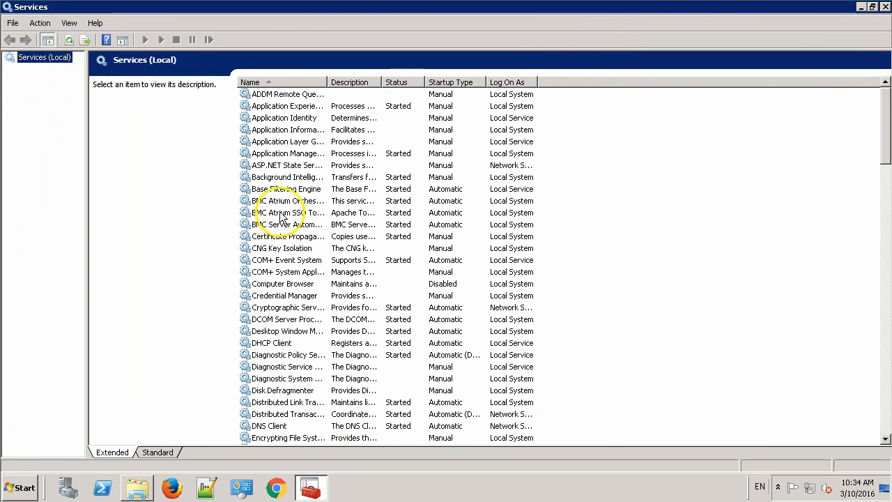
pyautogui.click(286, 200)
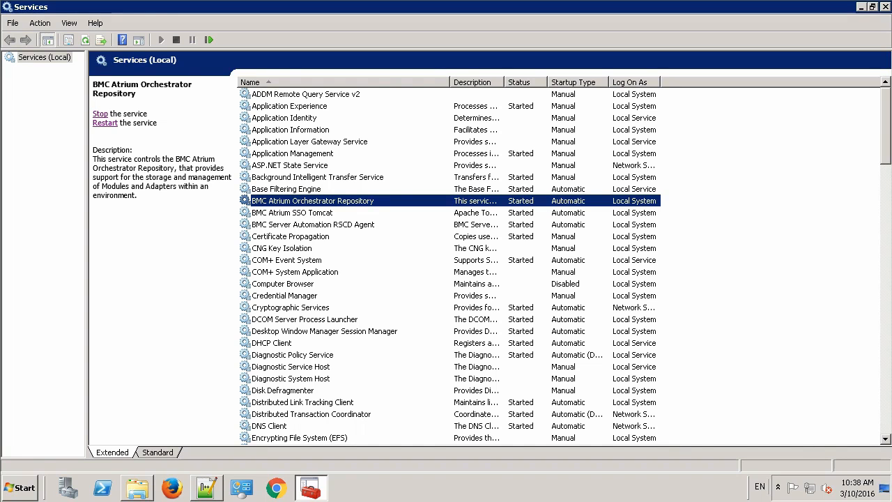
pyautogui.click(886, 7)
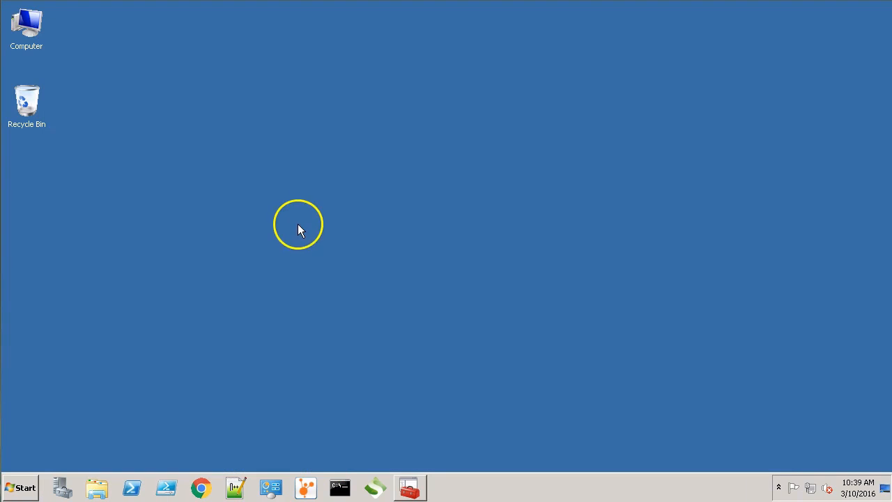
# In Downloads, Extract All on windows_bao_server_installer_7_8_01.zip to the proposed destination
pyautogui.doubleClick(25, 24)
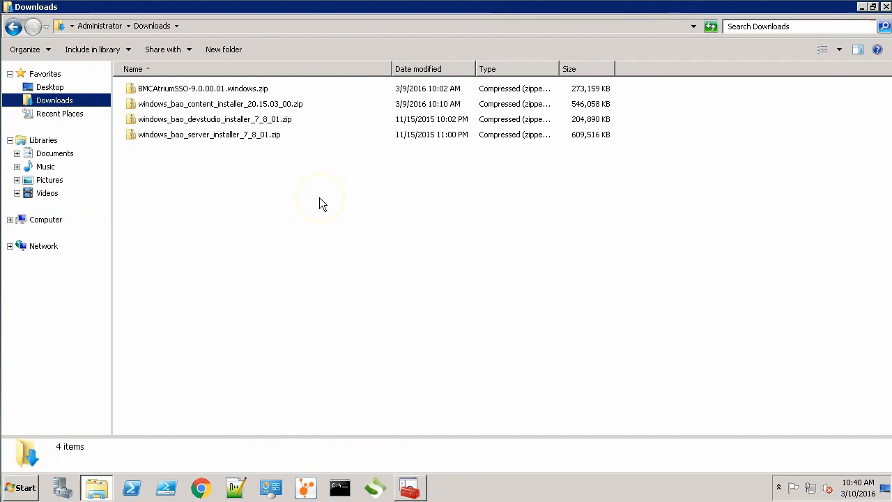
pyautogui.rightClick(209, 134)
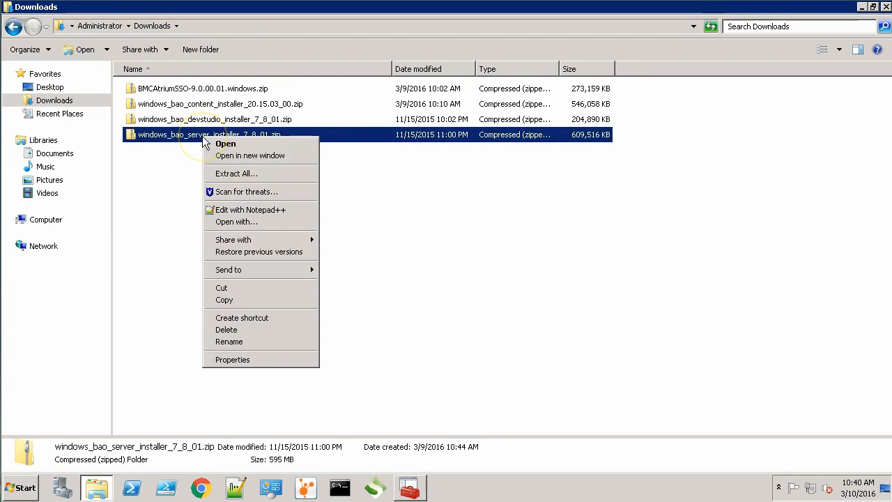
pyautogui.moveTo(282, 173)
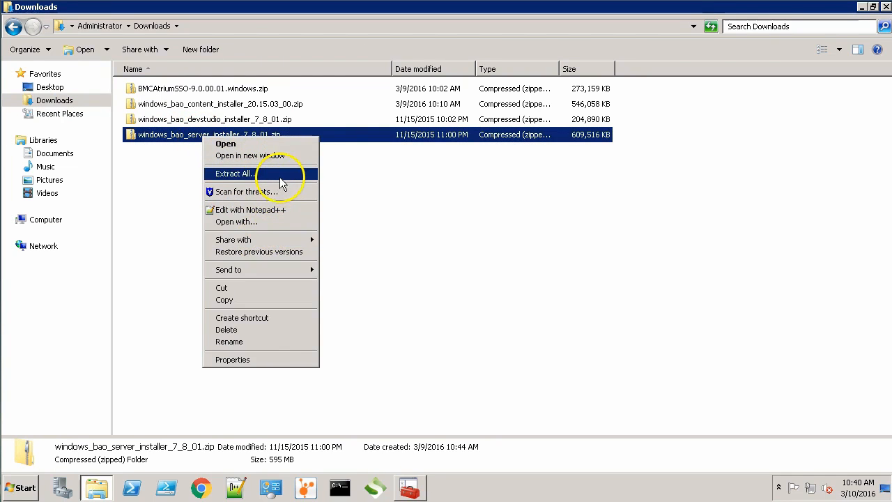
pyautogui.click(234, 174)
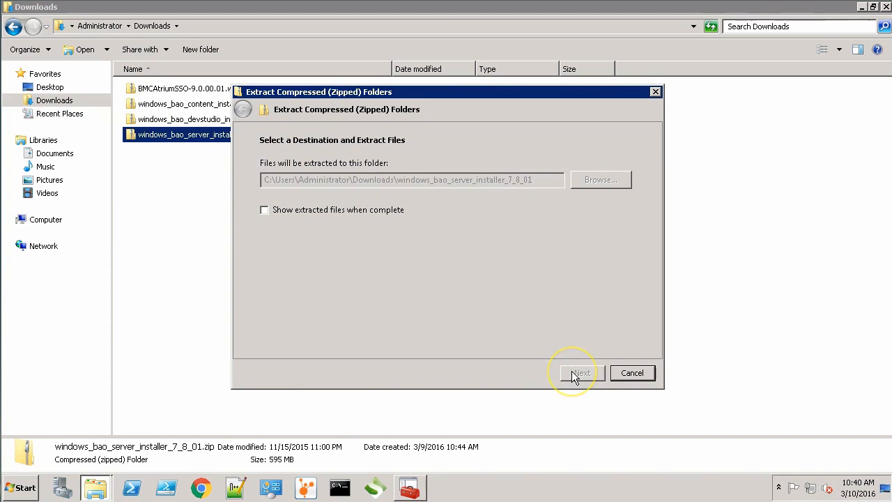
pyautogui.click(581, 372)
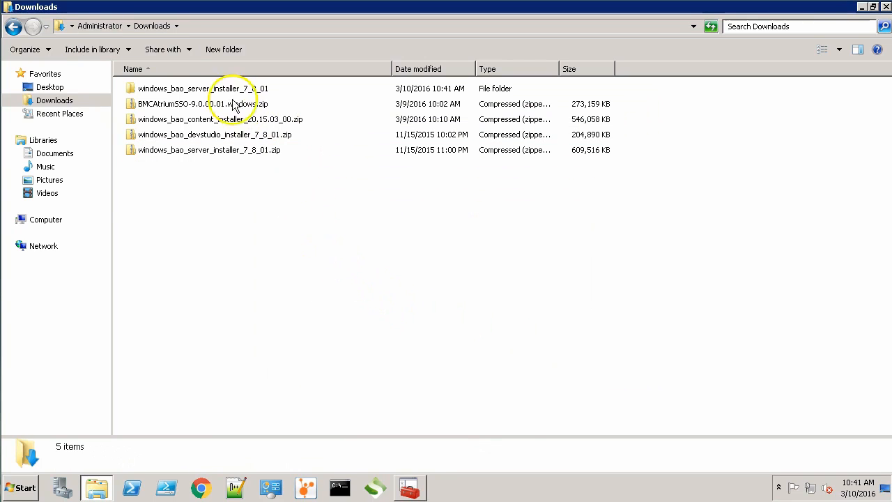
# Open the extracted installer folder, run setup.cmd, and start the installer in US English
pyautogui.doubleClick(196, 88)
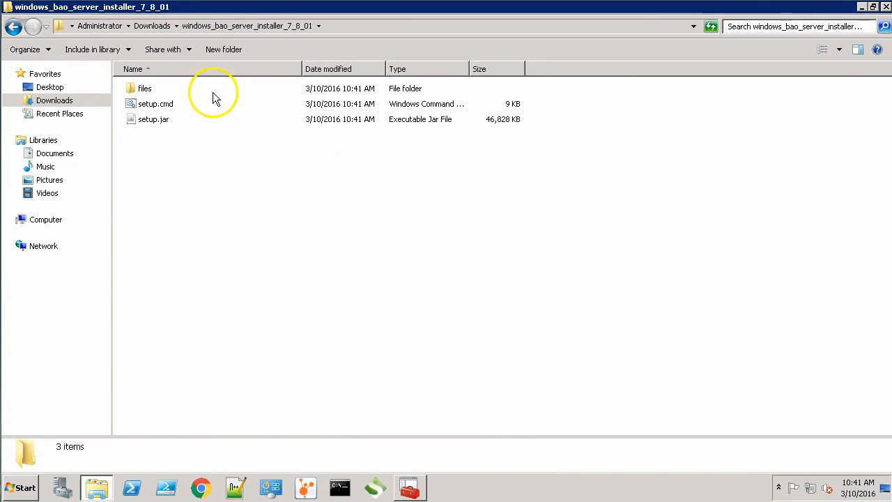
pyautogui.moveTo(159, 108)
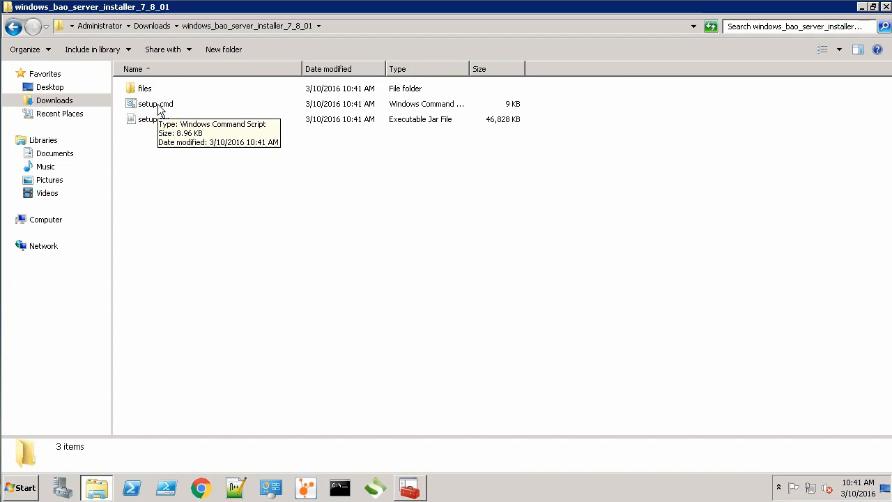
pyautogui.doubleClick(153, 104)
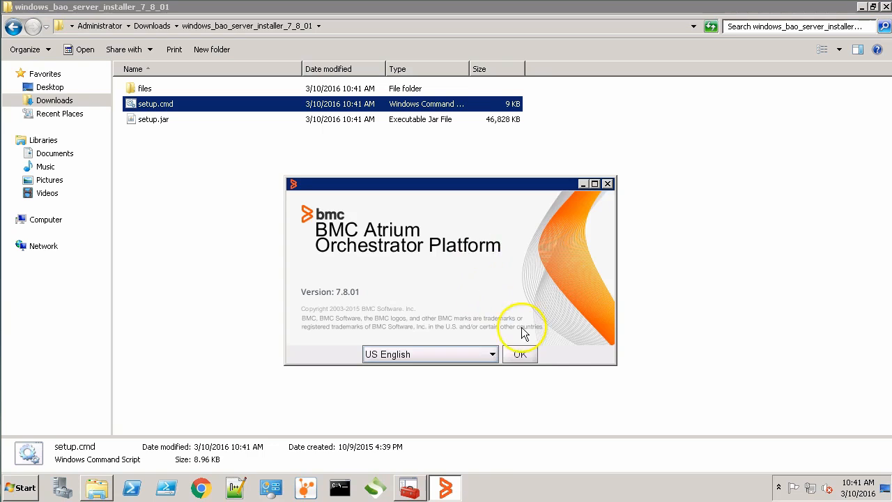
pyautogui.click(520, 354)
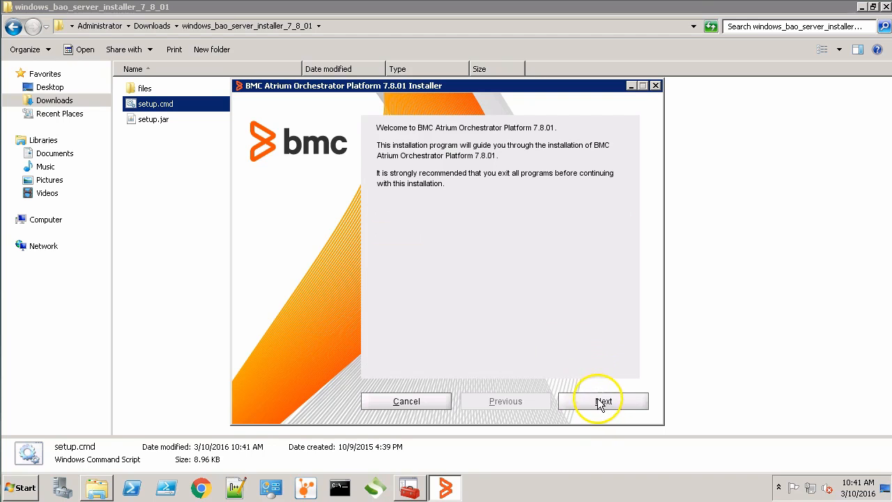
# Get past the welcome page and agree to the license terms
pyautogui.click(603, 401)
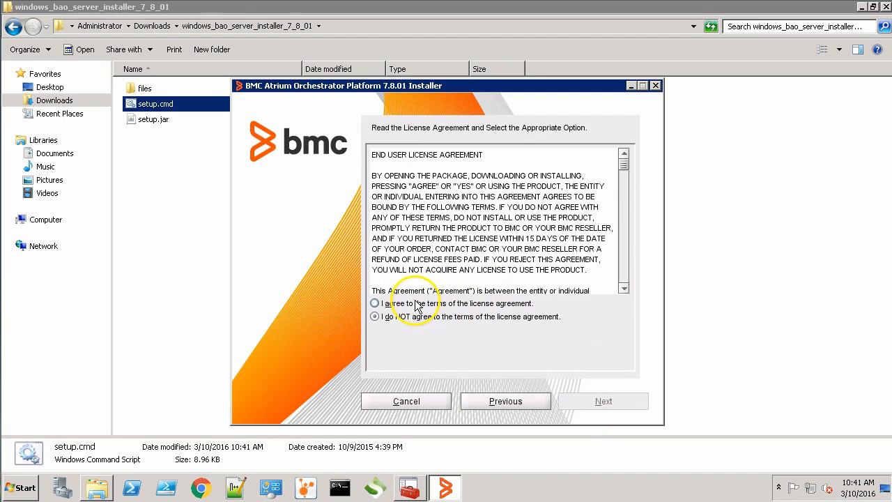
pyautogui.click(374, 303)
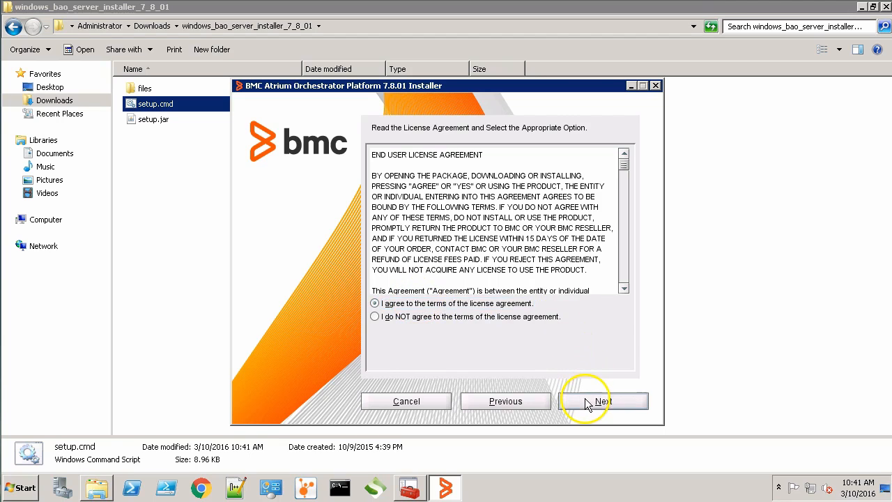
pyautogui.click(603, 401)
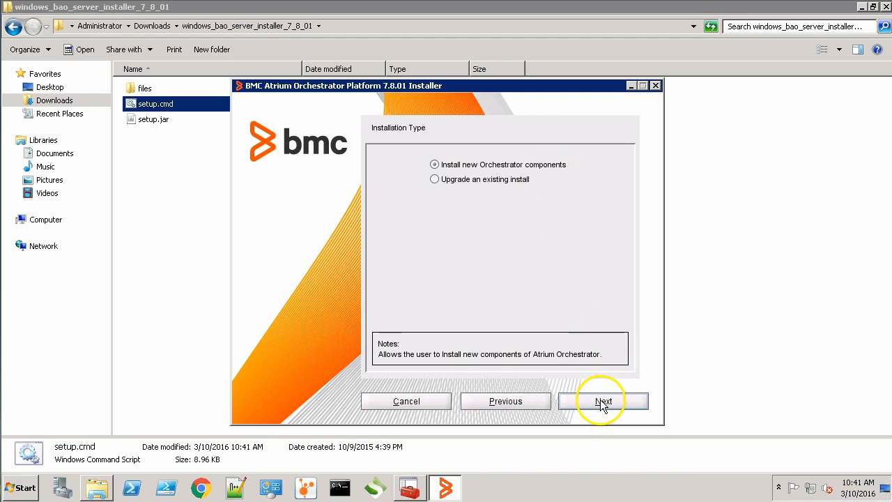
# Install new components with only Configuration Distribution Peer selected
pyautogui.click(603, 401)
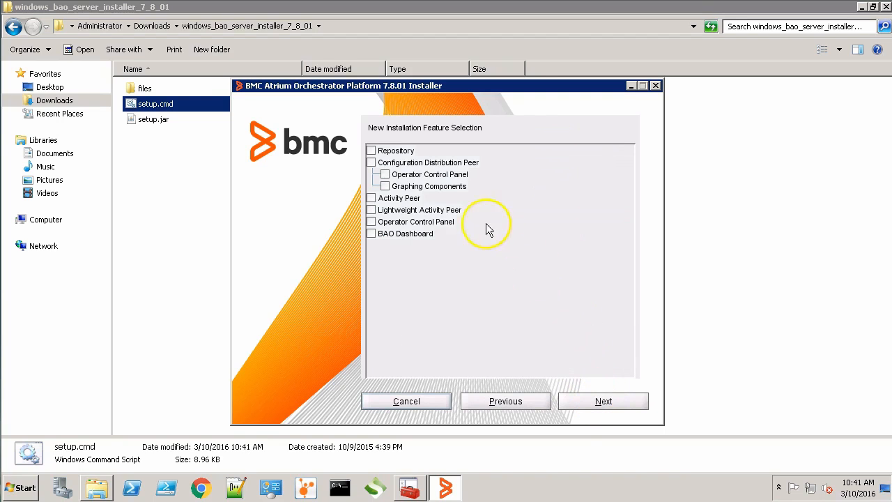
pyautogui.click(371, 162)
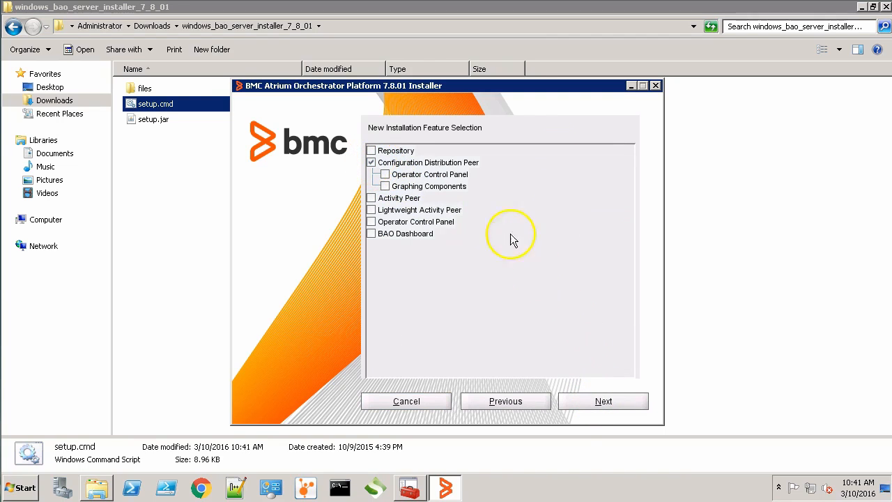
pyautogui.moveTo(568, 292)
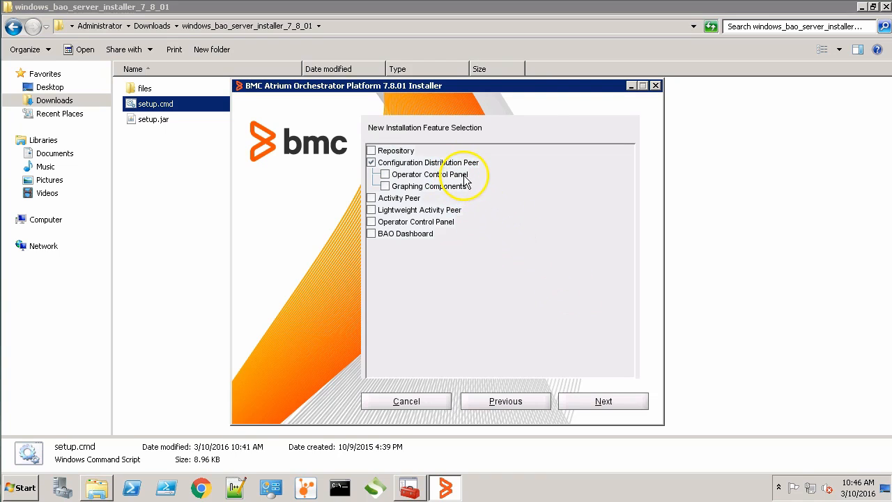
pyautogui.moveTo(640, 401)
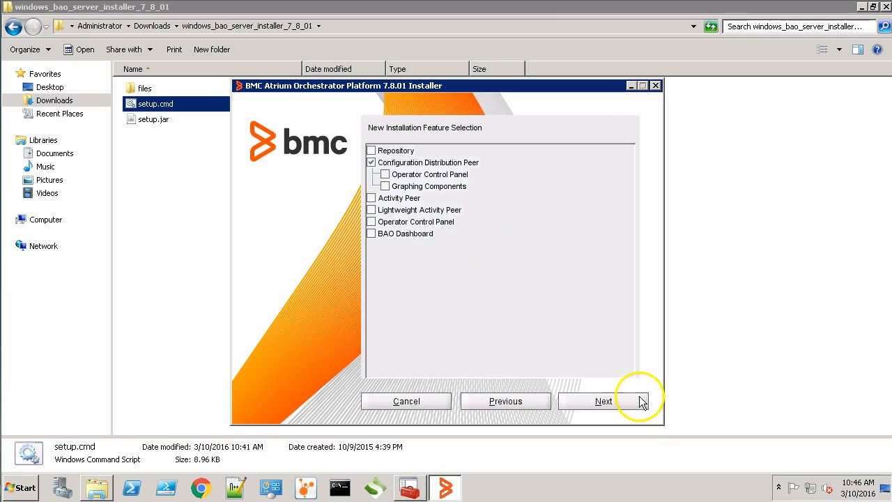
pyautogui.click(603, 401)
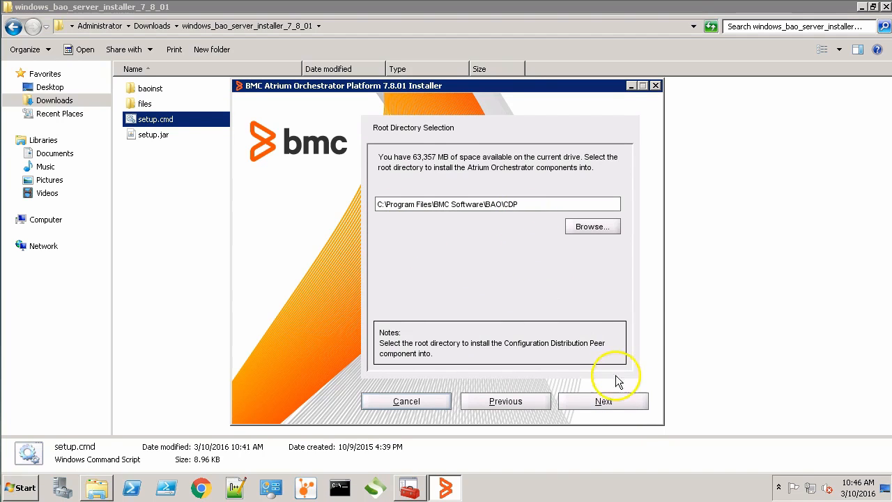
# Keep the default CDP root directory and set ports 18080, 18050 and 61719
pyautogui.click(603, 400)
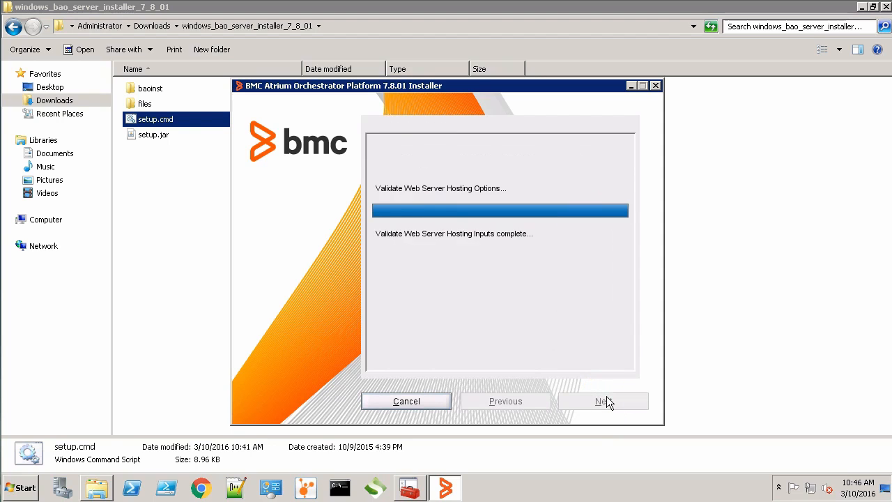
pyautogui.click(603, 401)
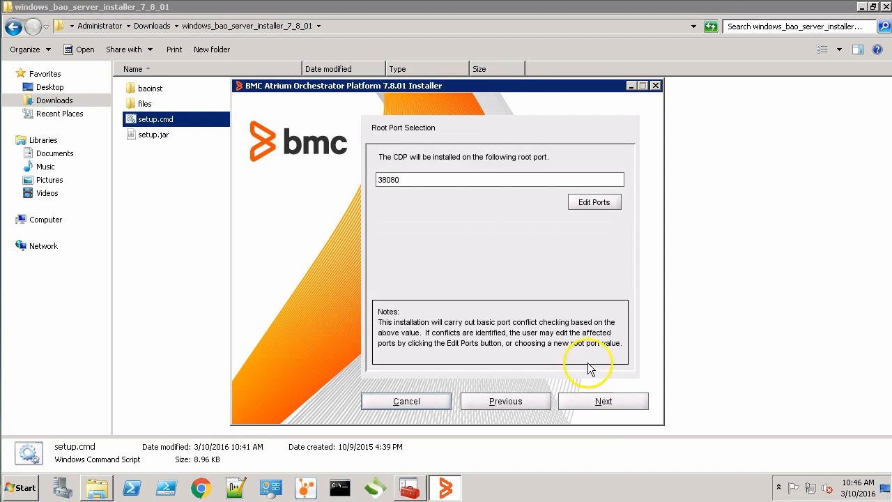
pyautogui.click(395, 179)
pyautogui.write('18080')
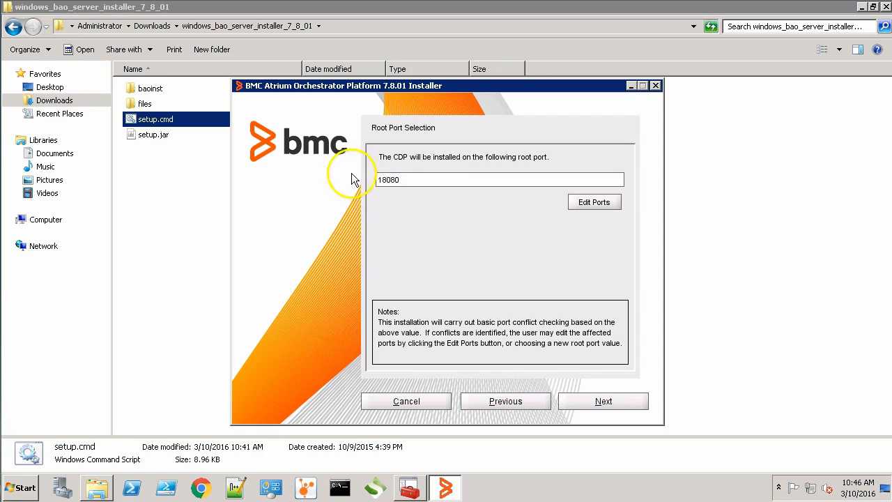
pyautogui.click(593, 202)
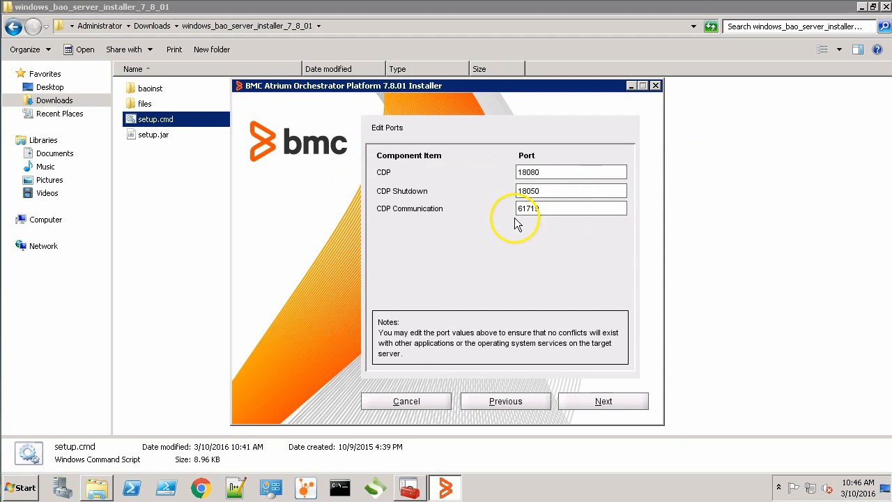
pyautogui.click(570, 190)
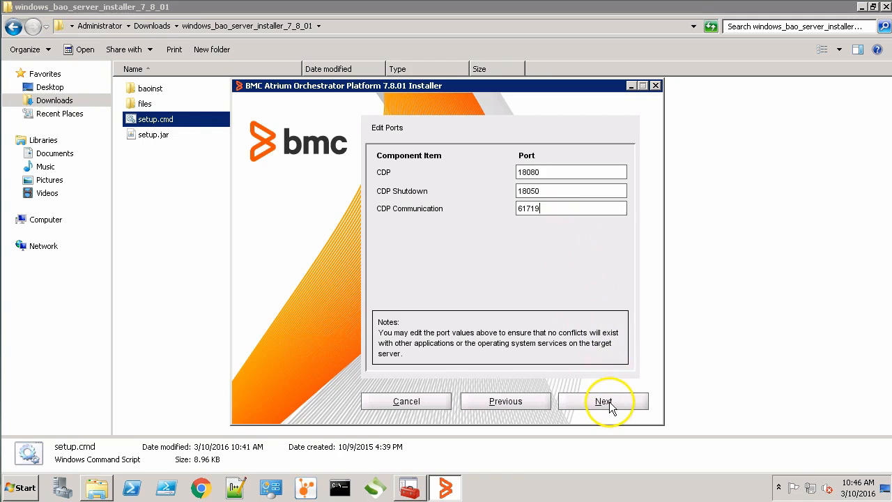
pyautogui.click(603, 400)
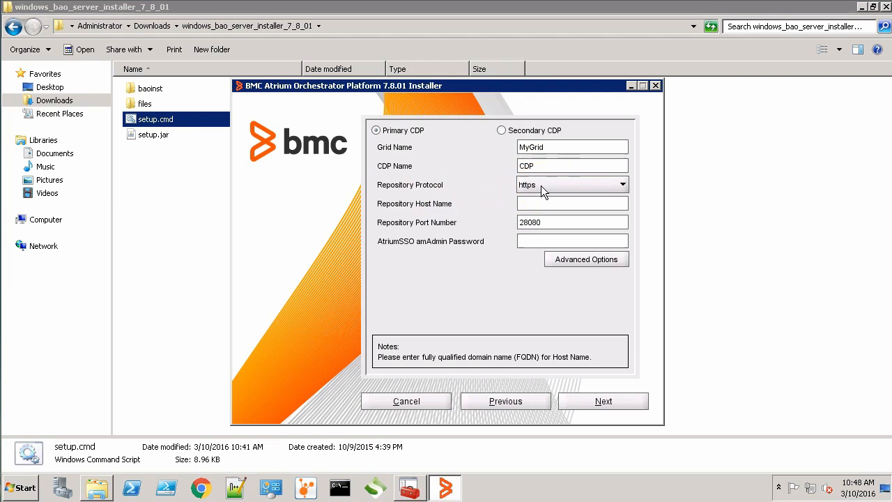
pyautogui.moveTo(393, 219)
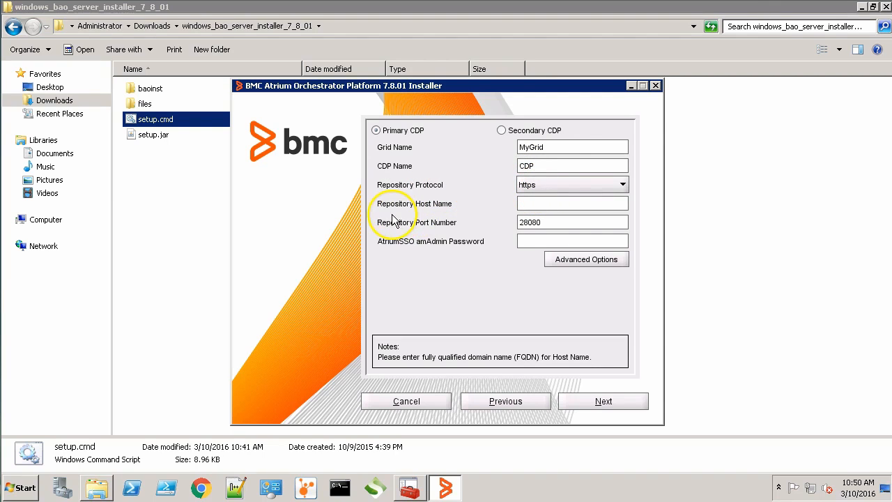
# Enter repository host clm-pun-013648.bmc.com, port 9080 and amAdmin password, then view Advanced Options
pyautogui.click(571, 203)
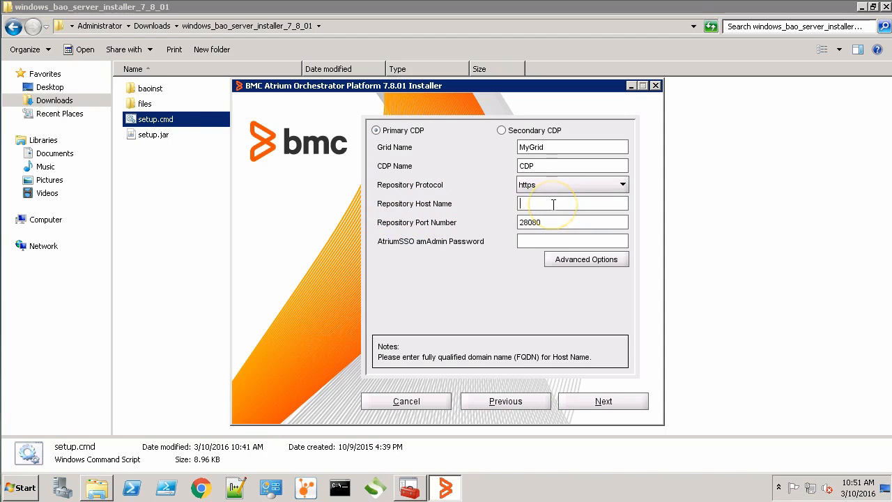
pyautogui.write('clm-pun-013648.bmc.com')
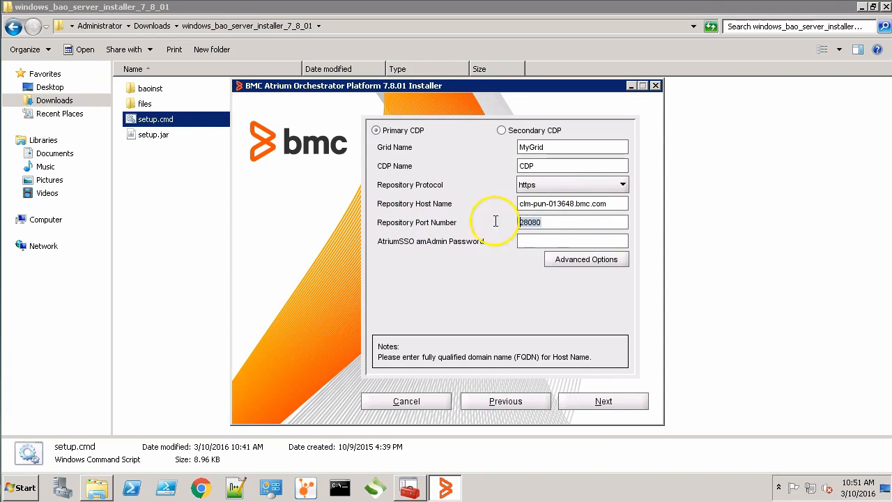
pyautogui.write('9080')
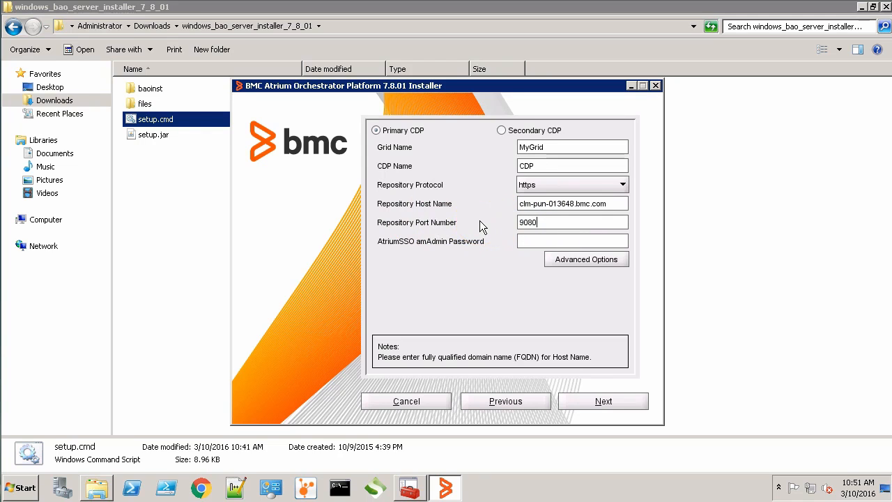
pyautogui.click(572, 240)
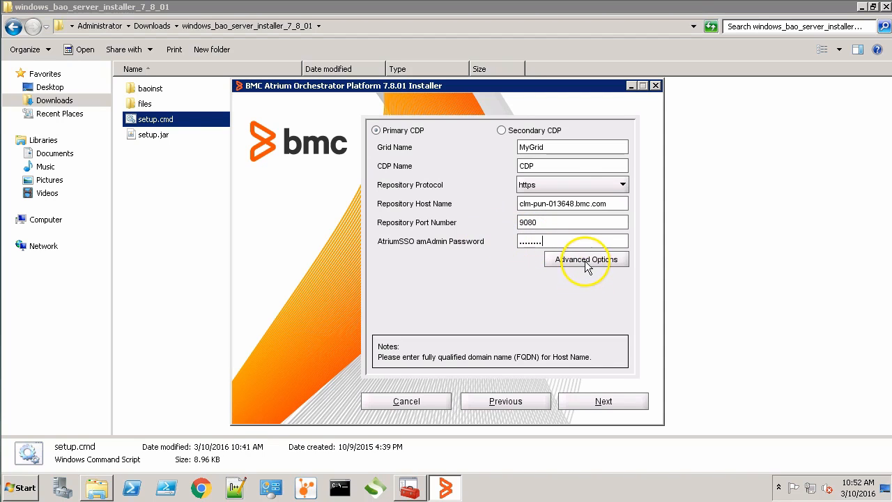
pyautogui.click(585, 259)
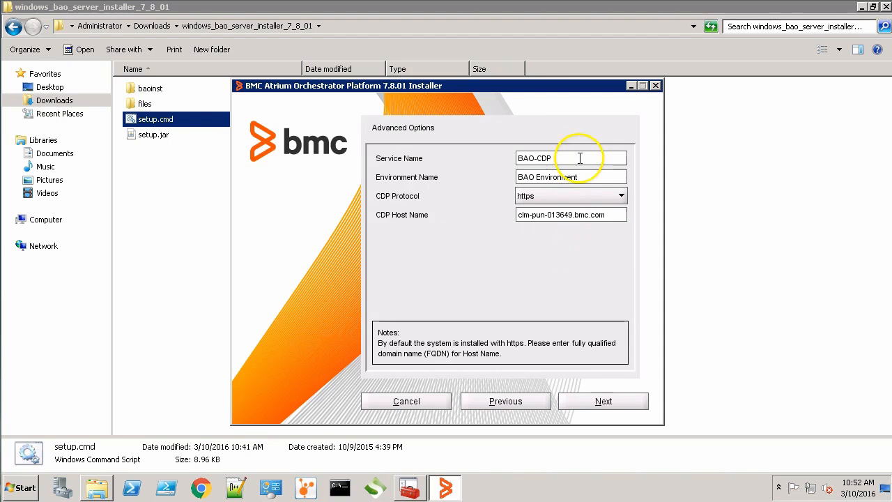
# Accept the advanced CDP options with Windows service name BAO-CDP
pyautogui.click(571, 158)
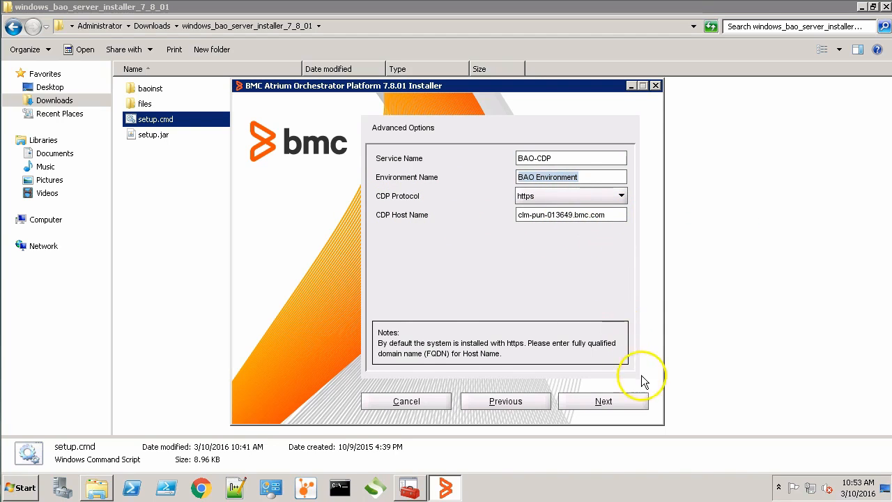
pyautogui.click(603, 401)
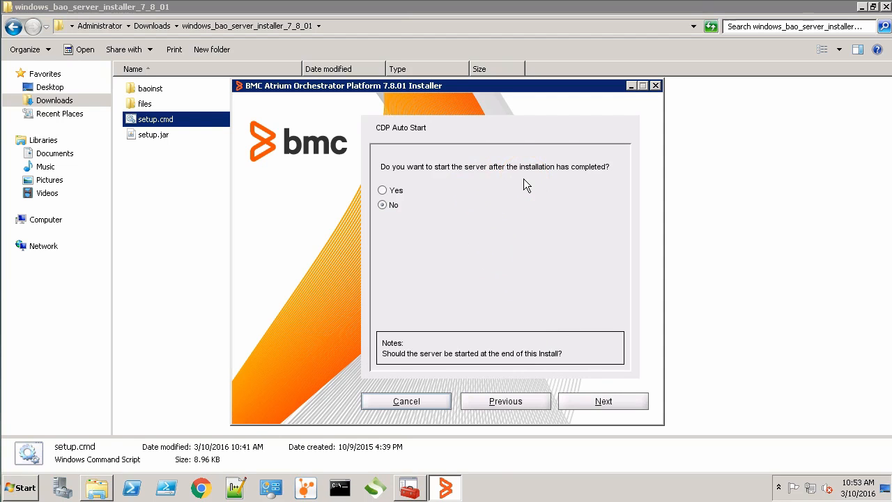
# Set CDP auto-start to Yes, install from the summary, and close the installer
pyautogui.click(382, 190)
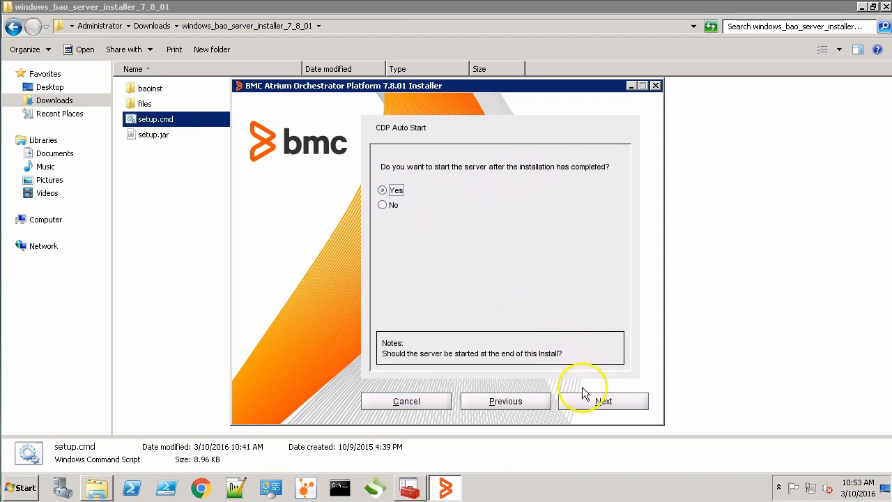
pyautogui.click(602, 400)
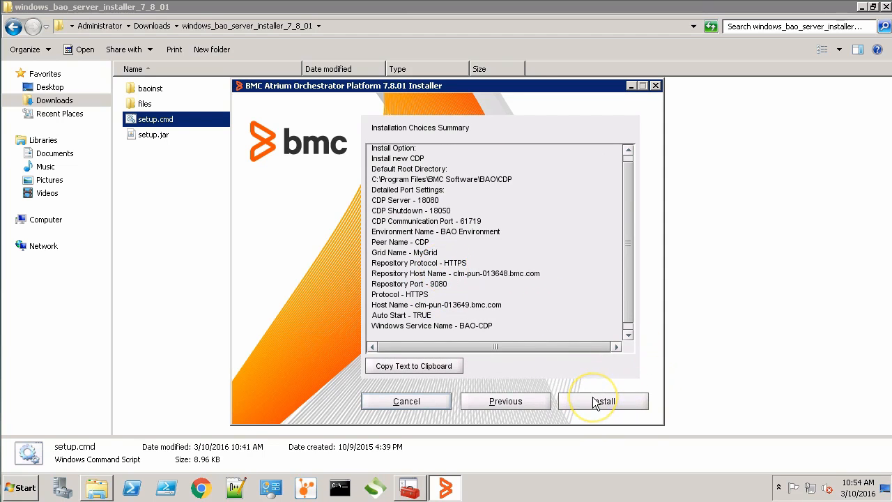
pyautogui.click(603, 401)
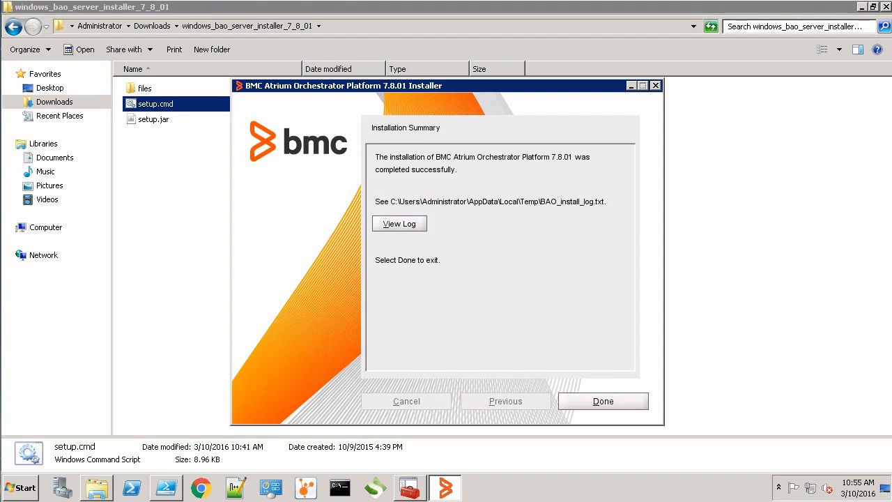
pyautogui.moveTo(493, 282)
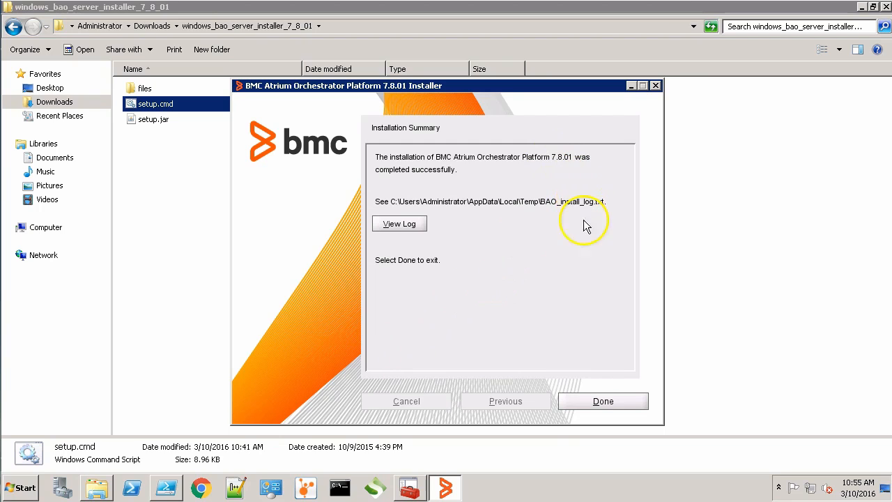
pyautogui.click(602, 401)
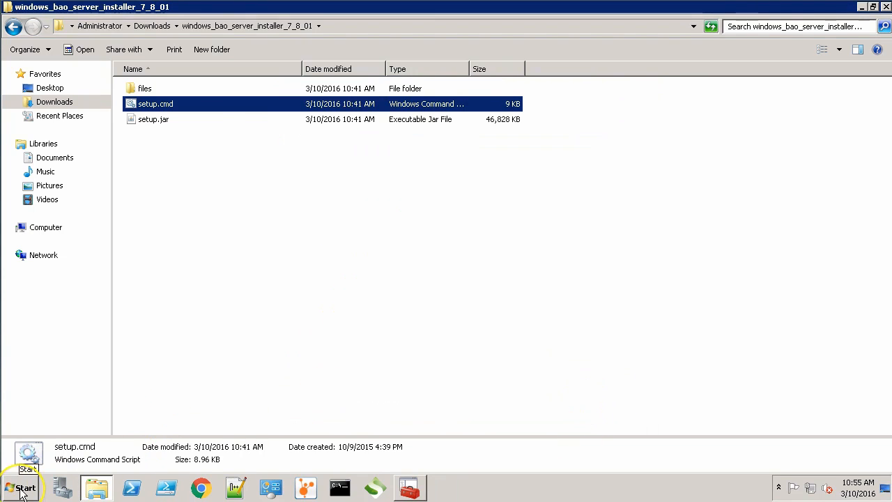
# Launch services.msc and check the Configuration Distribution Peer service is Started and Automatic
pyautogui.click(21, 487)
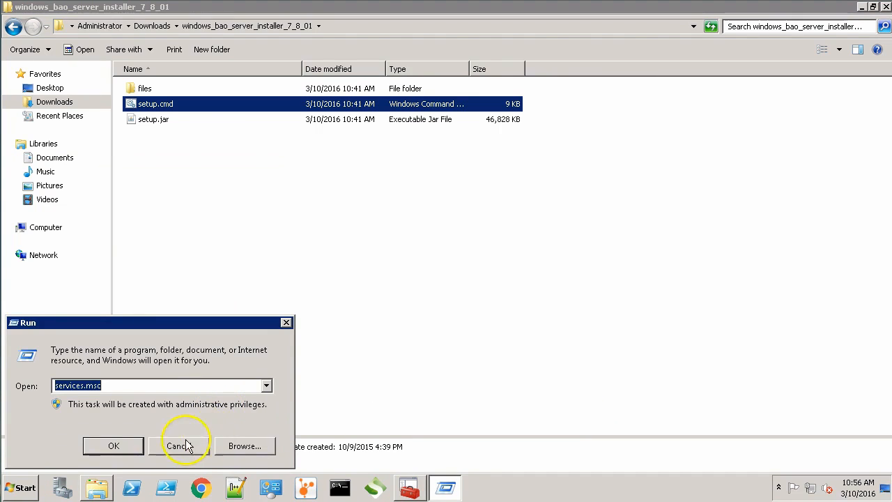
pyautogui.click(112, 446)
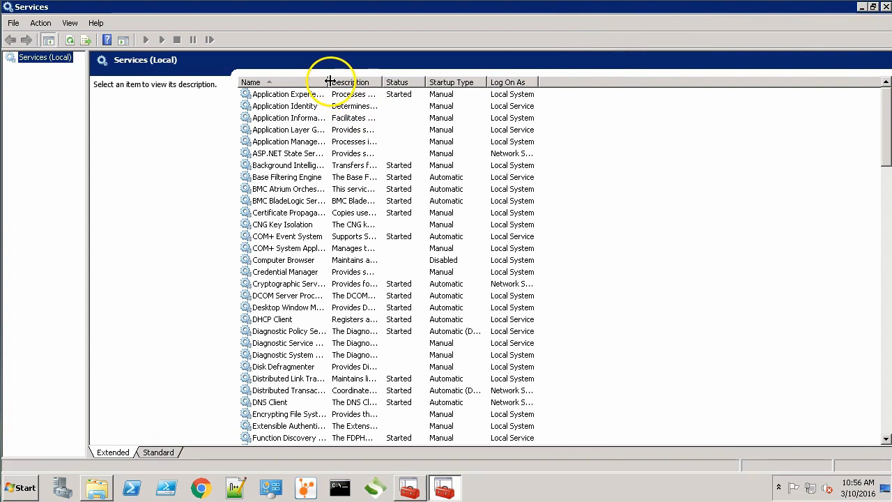
pyautogui.click(342, 189)
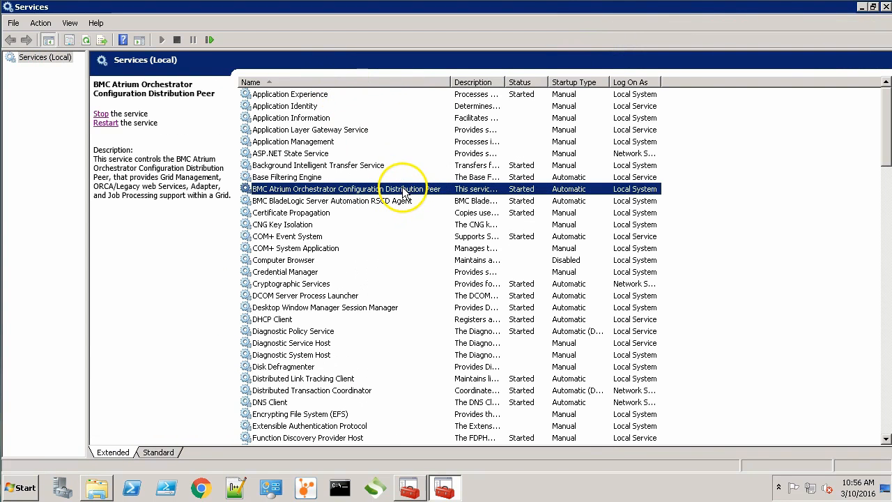
pyautogui.moveTo(561, 193)
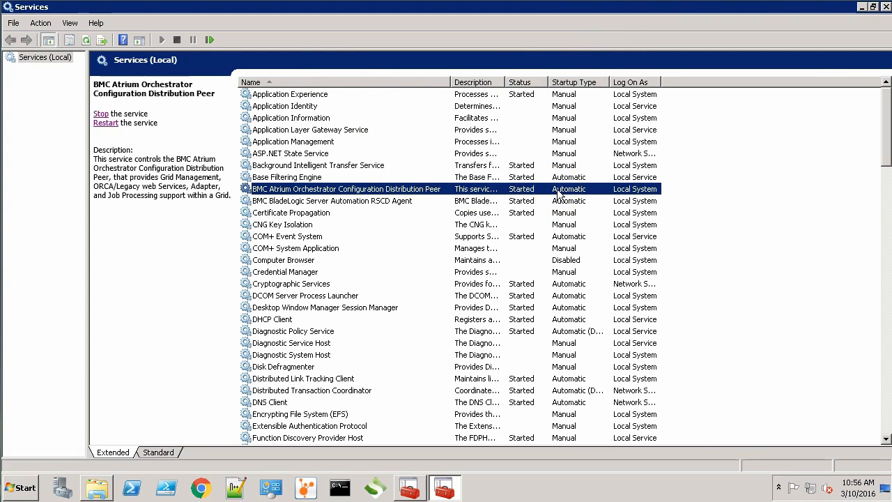